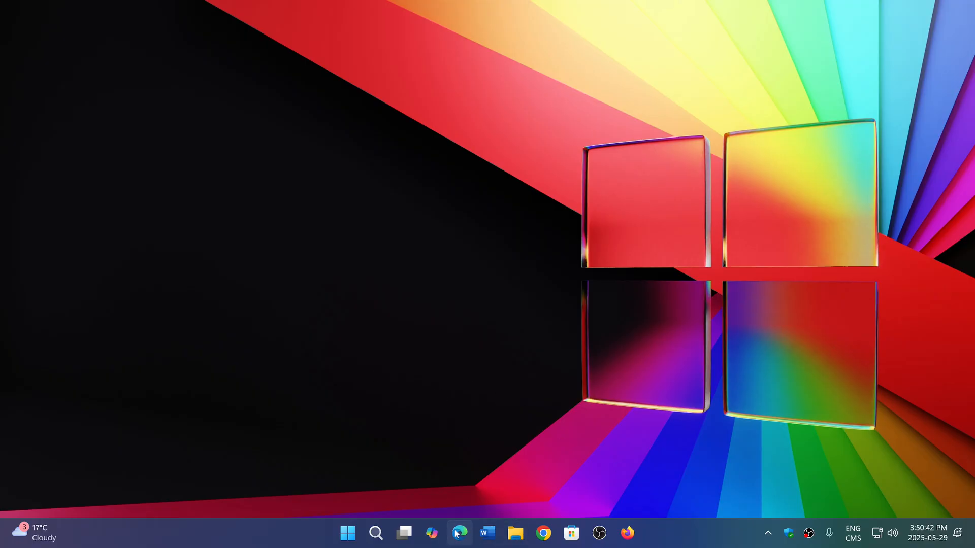
# Launch Edge from the taskbar, opening SpaceWeather.com and a Copilot new tab page
pyautogui.click(459, 533)
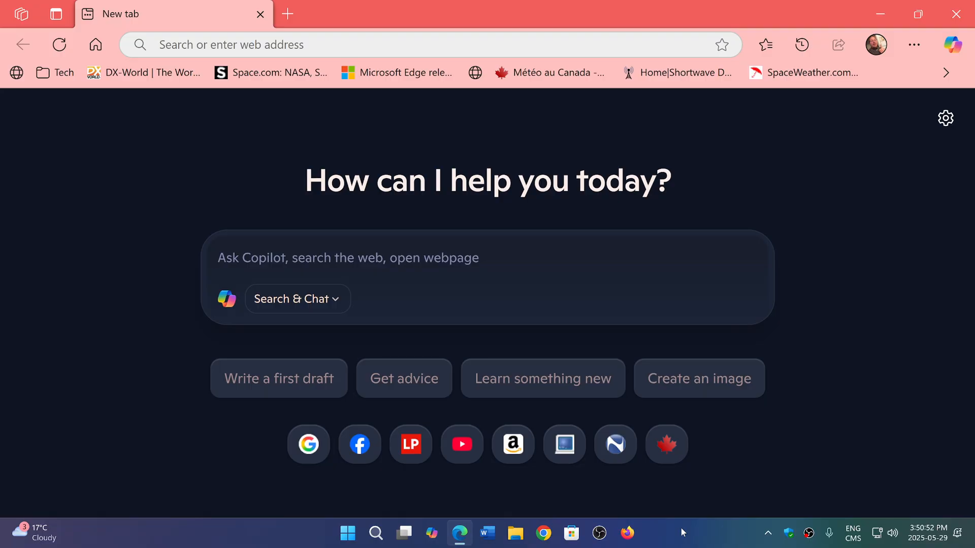
pyautogui.moveTo(520, 89)
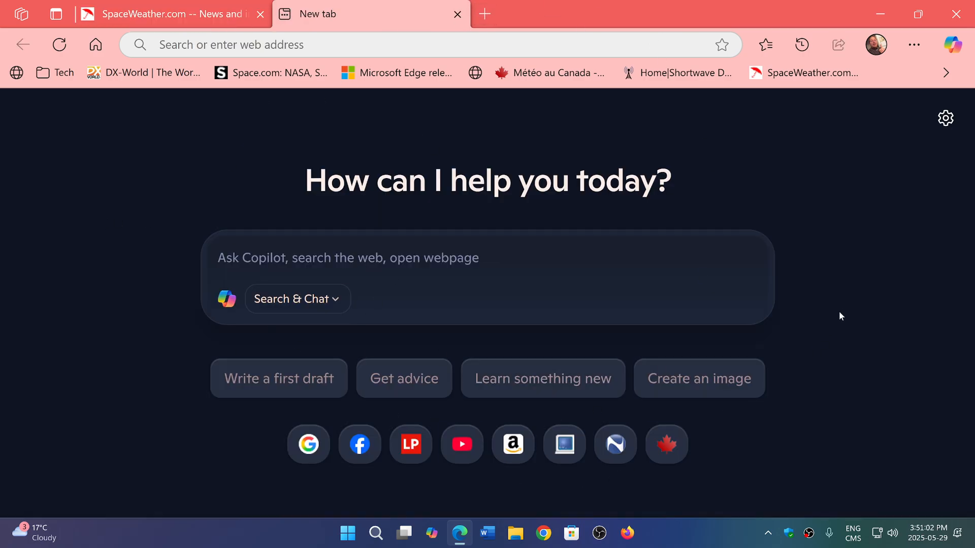
pyautogui.moveTo(863, 280)
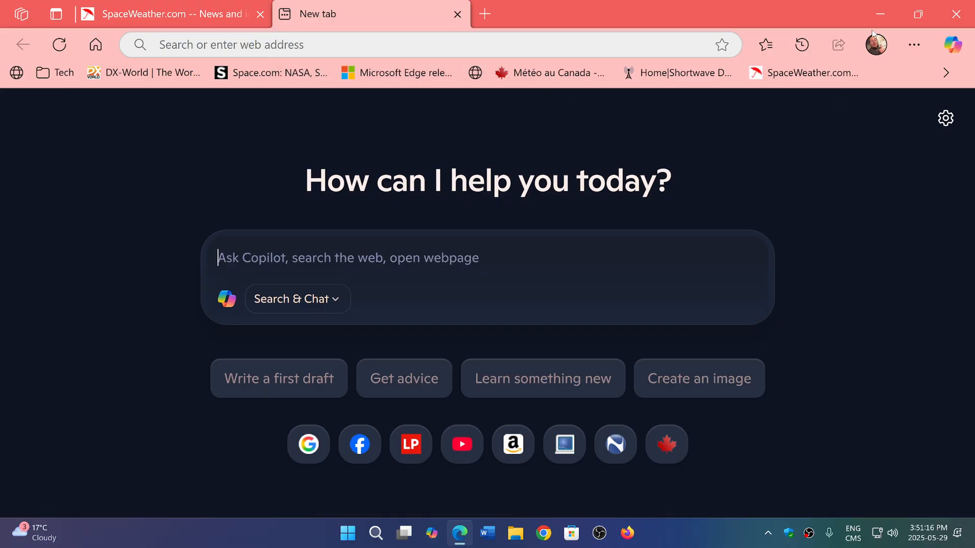
# Switch Copilot Mode off from the profile menu and confirm it stays off
pyautogui.click(875, 43)
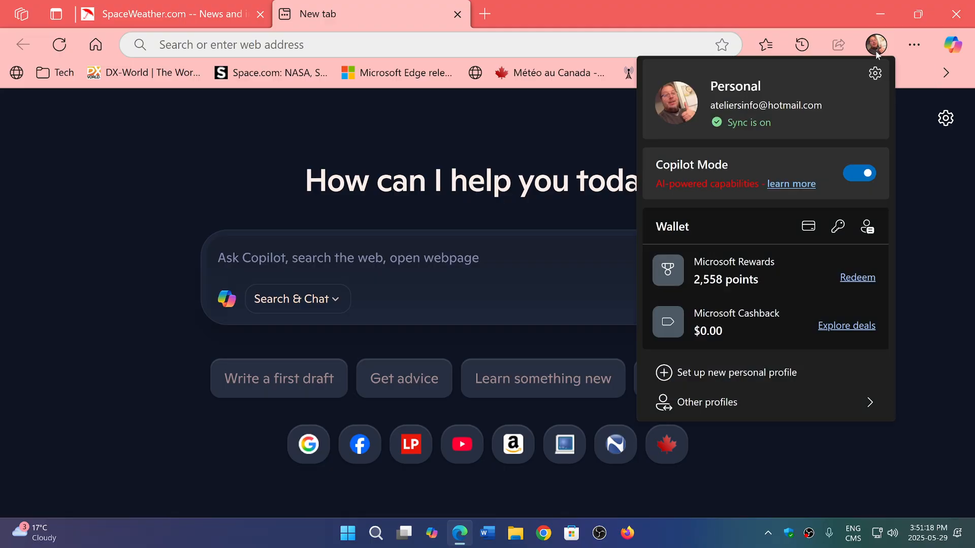
pyautogui.moveTo(900, 162)
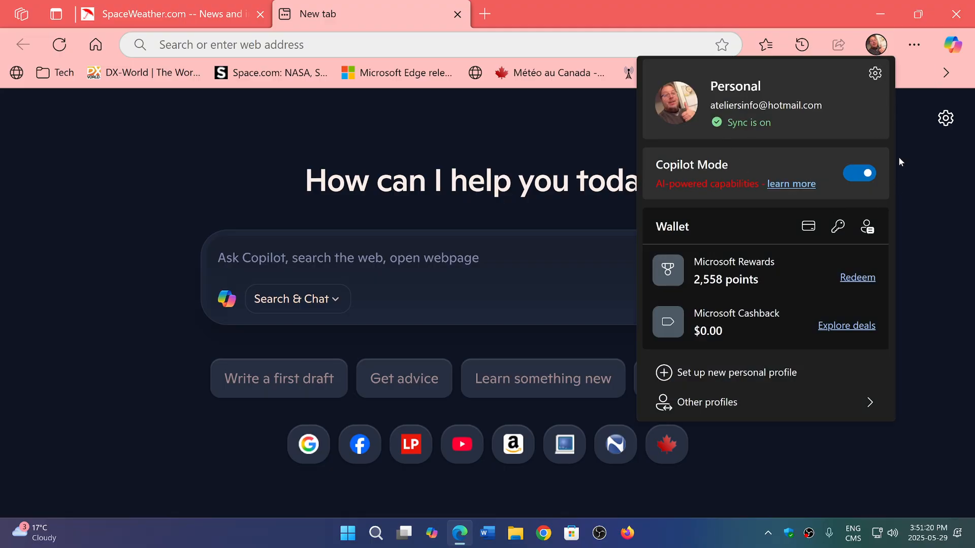
pyautogui.click(859, 173)
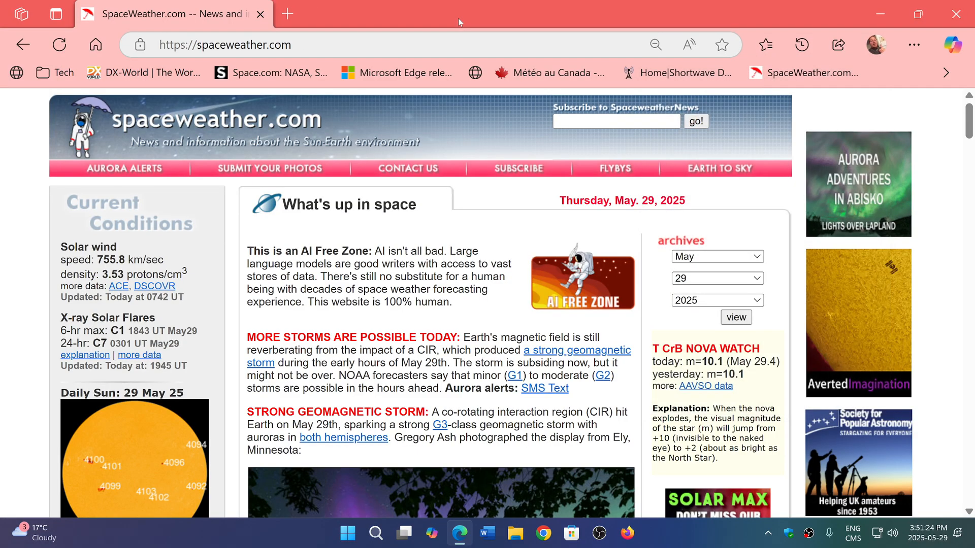
pyautogui.moveTo(287, 14)
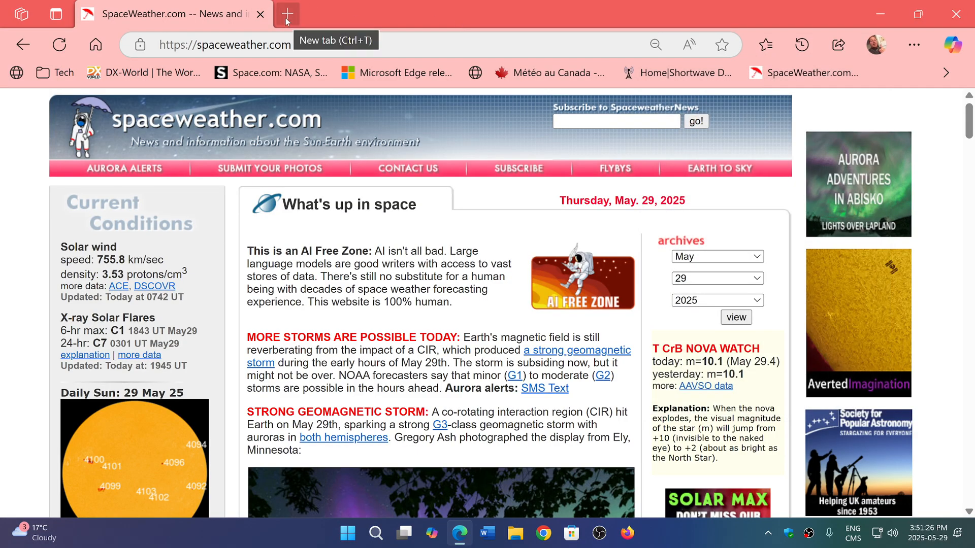
pyautogui.click(286, 13)
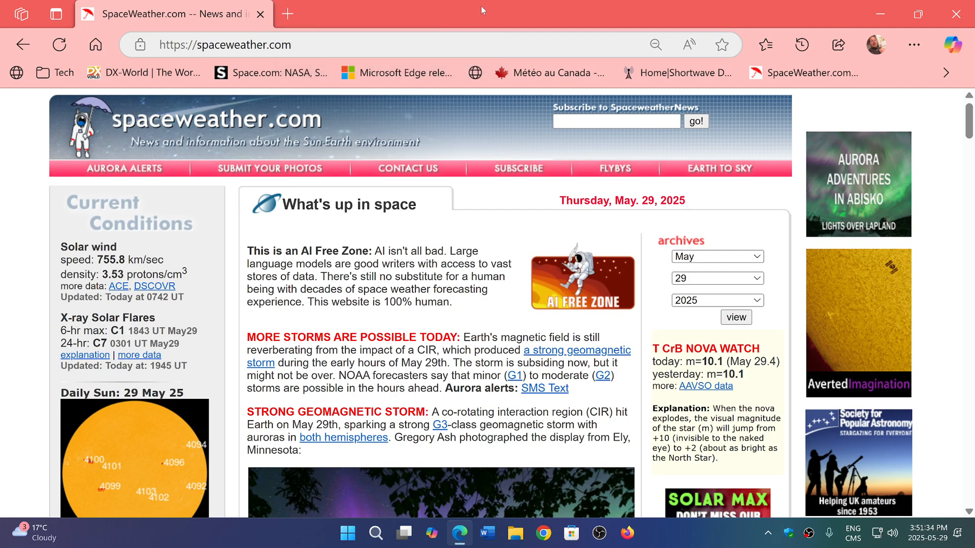
pyautogui.moveTo(904, 55)
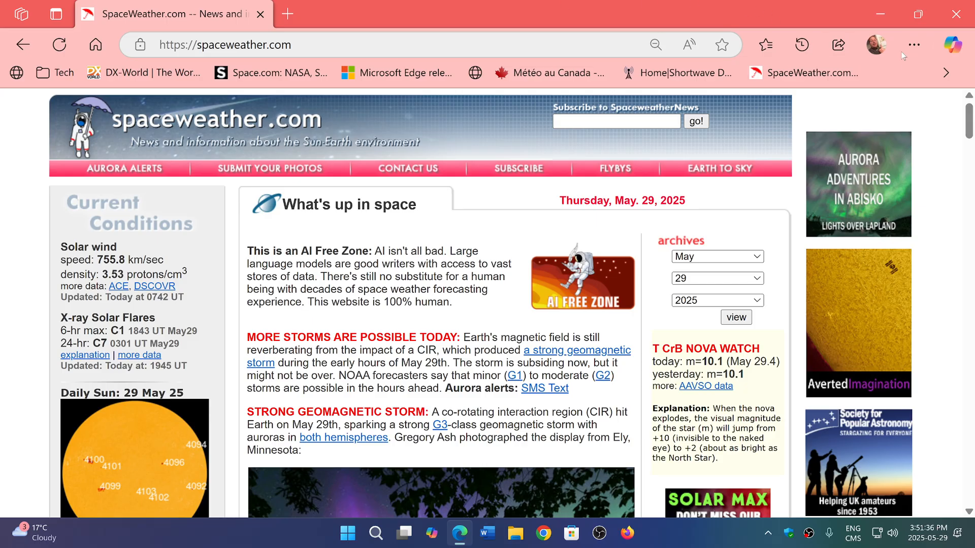
pyautogui.click(876, 45)
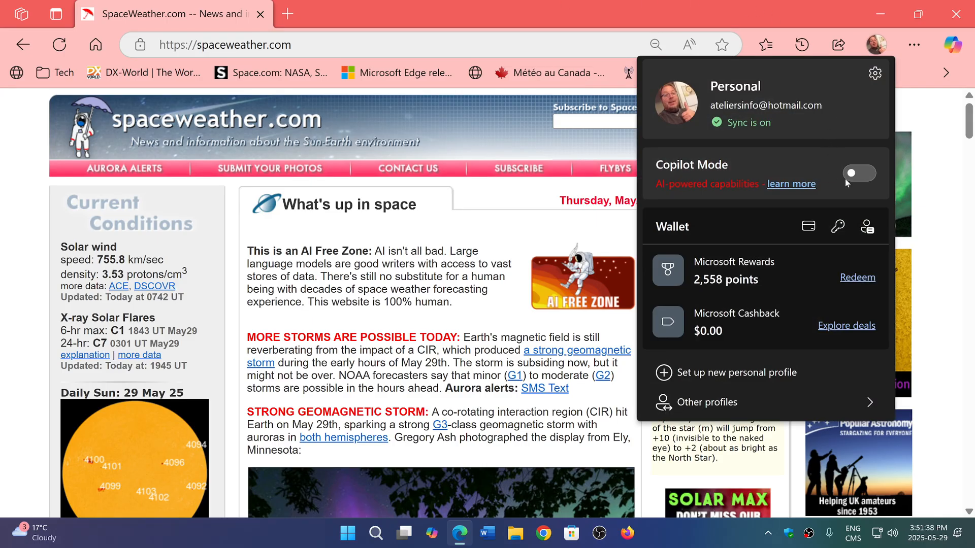
pyautogui.click(860, 173)
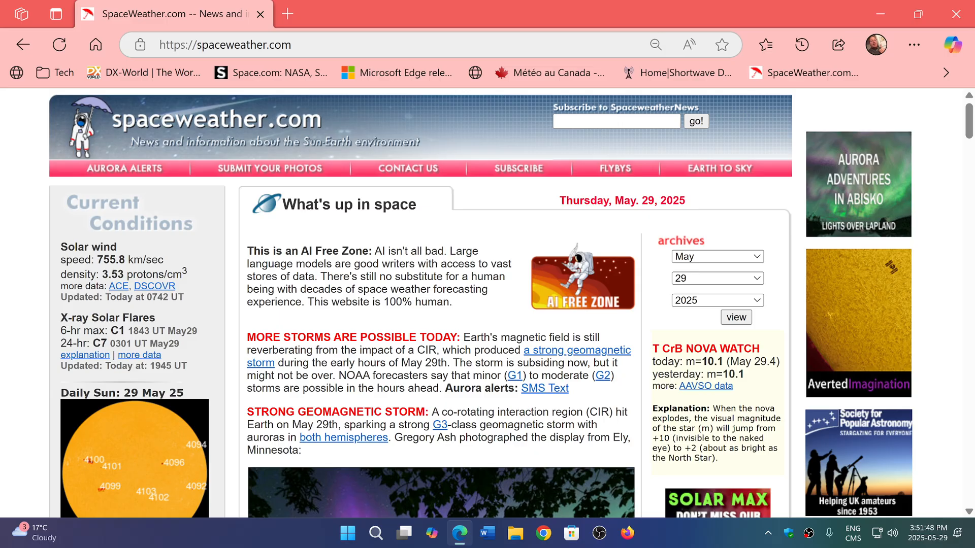
# Navigate to edge://flags/ to show the Experiments page
pyautogui.click(398, 43)
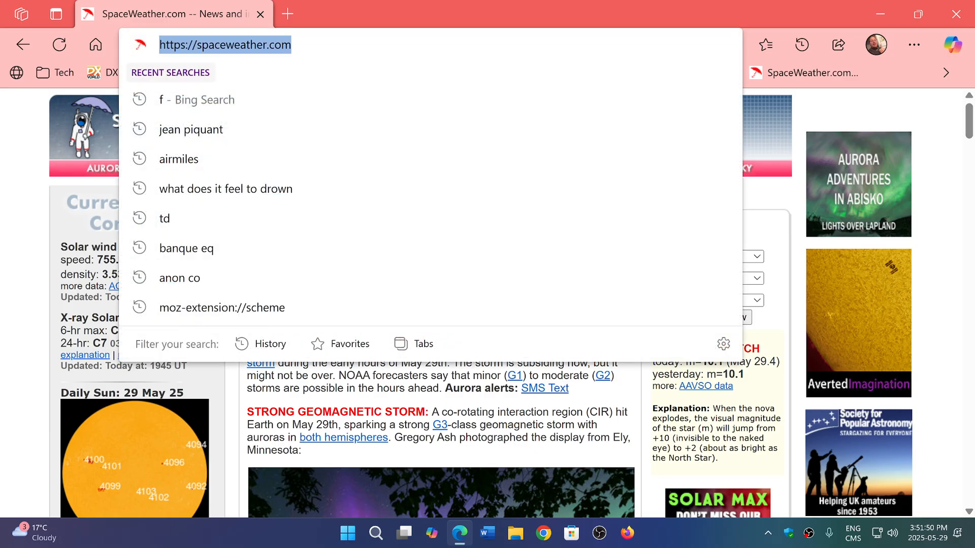
pyautogui.write('edge://flags/')
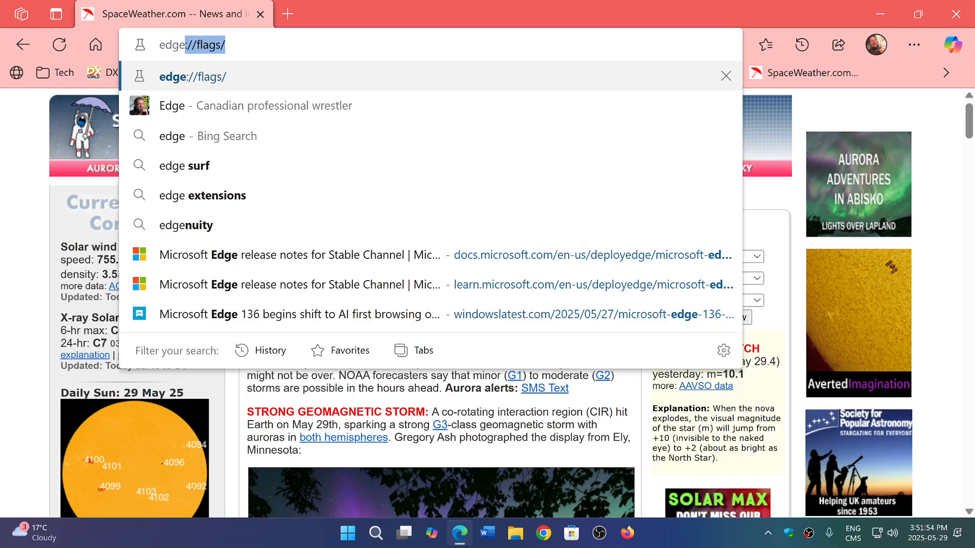
pyautogui.press('Enter')
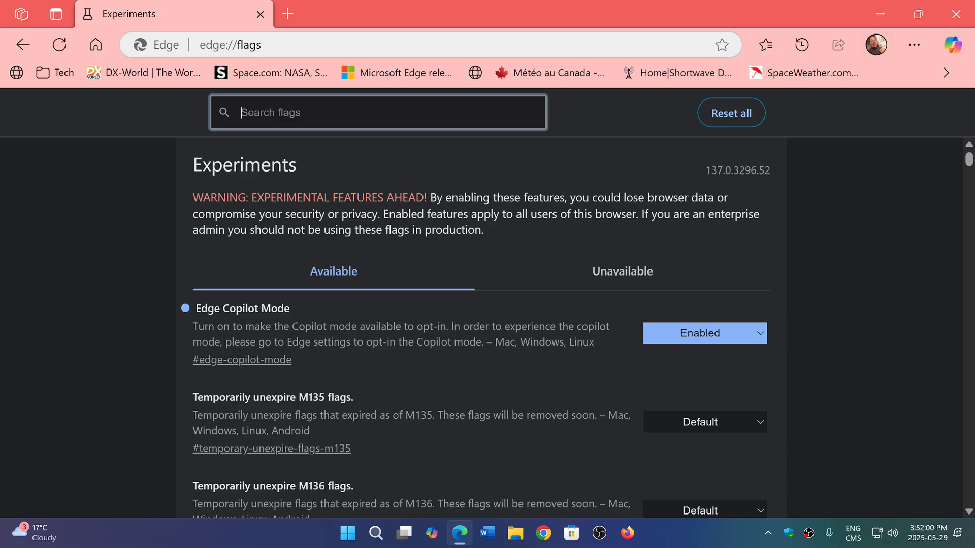
# Search 'copilot' and set the Edge Copilot Mode flag to Disabled
pyautogui.write('copilot')
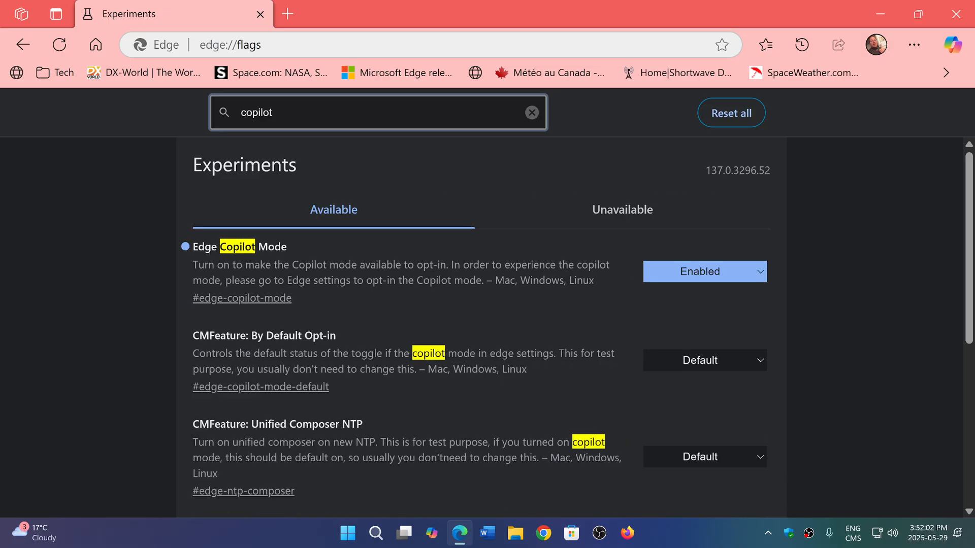
pyautogui.click(703, 271)
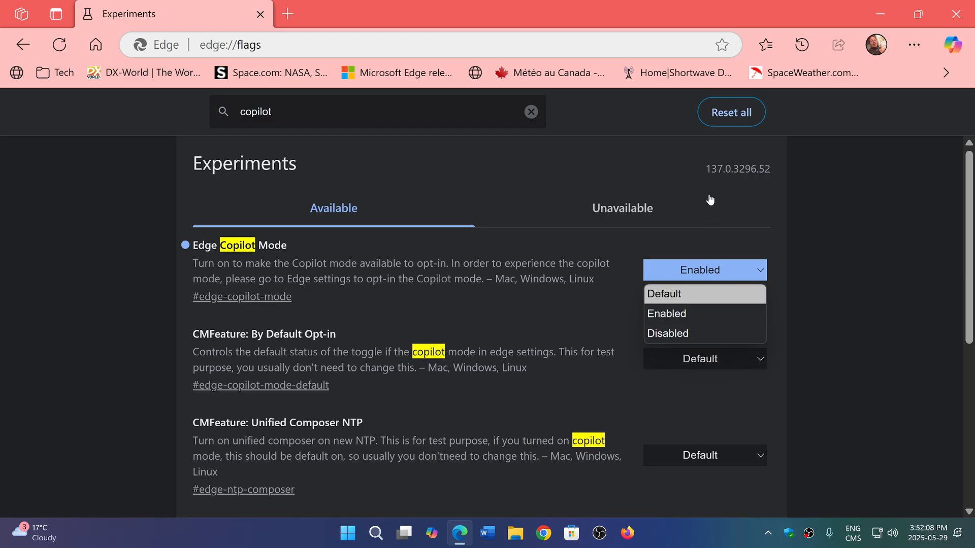
pyautogui.moveTo(779, 256)
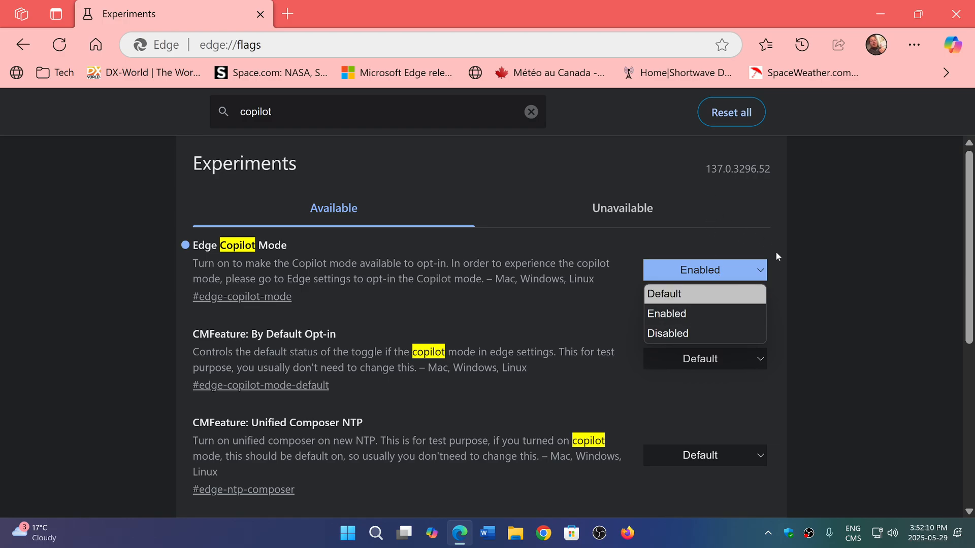
pyautogui.moveTo(711, 217)
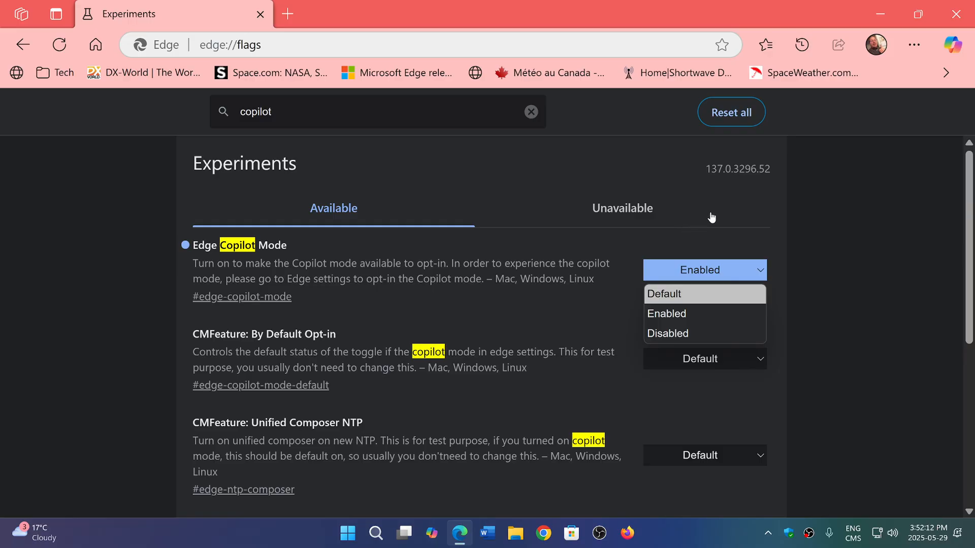
pyautogui.moveTo(802, 293)
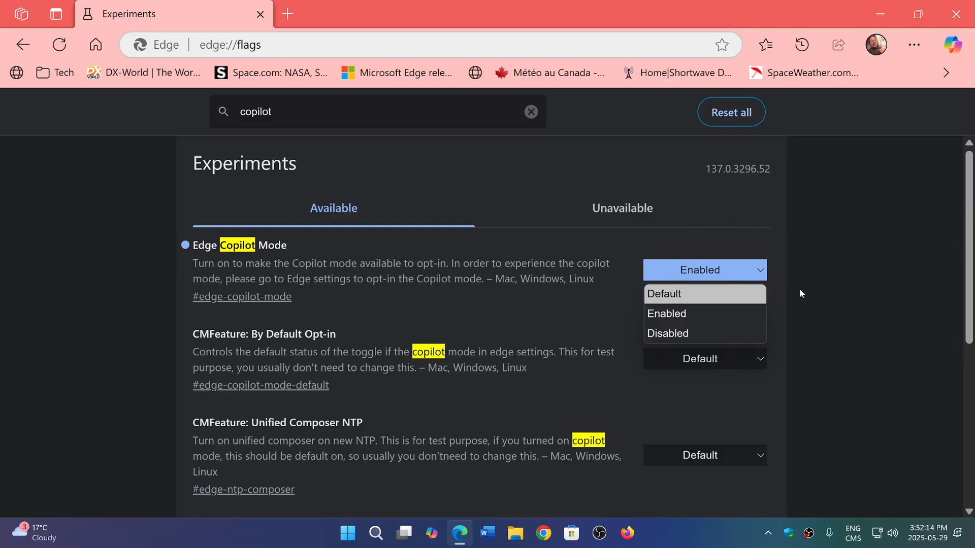
pyautogui.moveTo(212, 380)
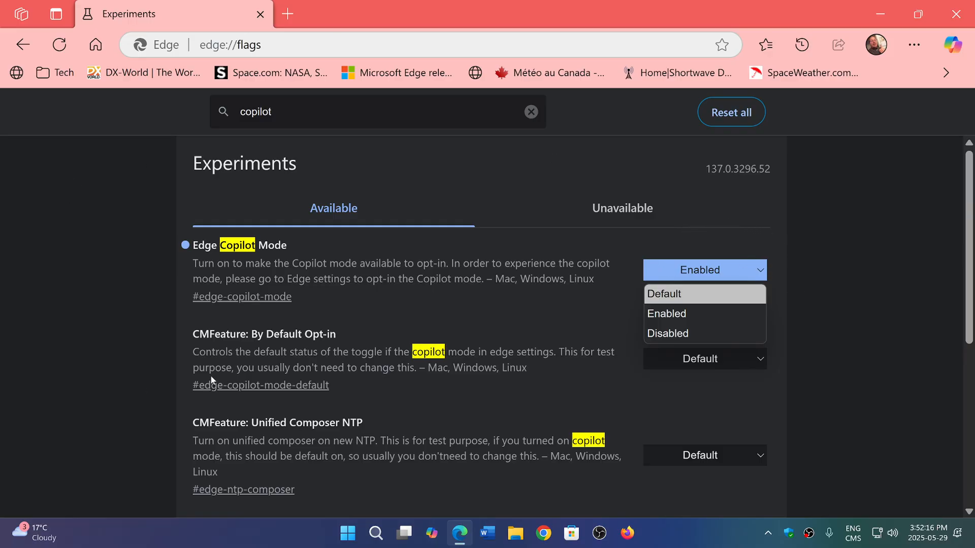
pyautogui.moveTo(674, 160)
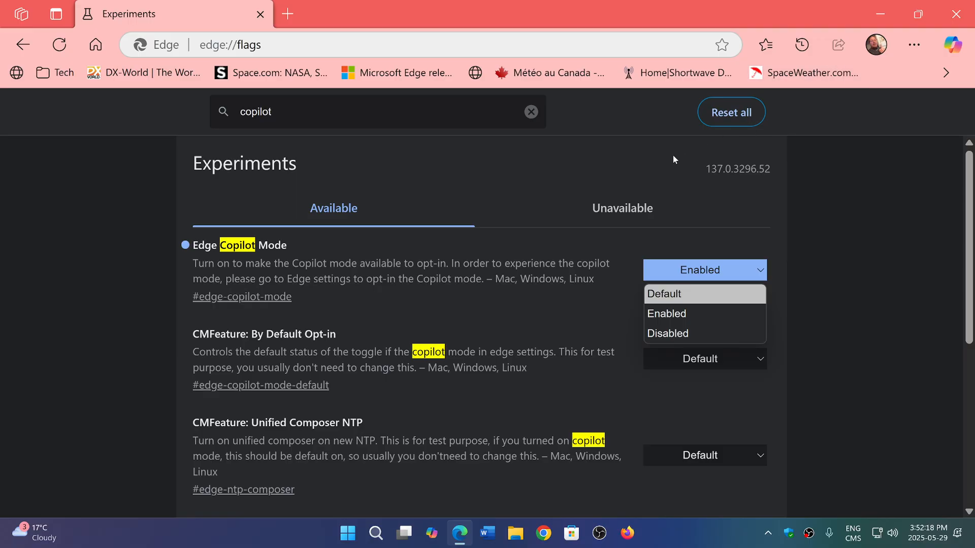
pyautogui.click(668, 333)
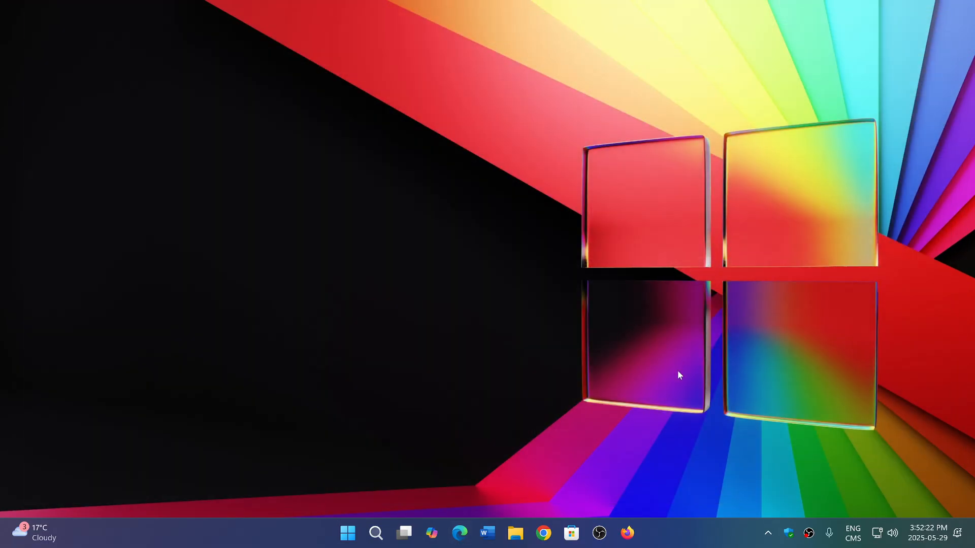
# Relaunch Edge and check the profile menu with Copilot Mode disabled
pyautogui.click(459, 533)
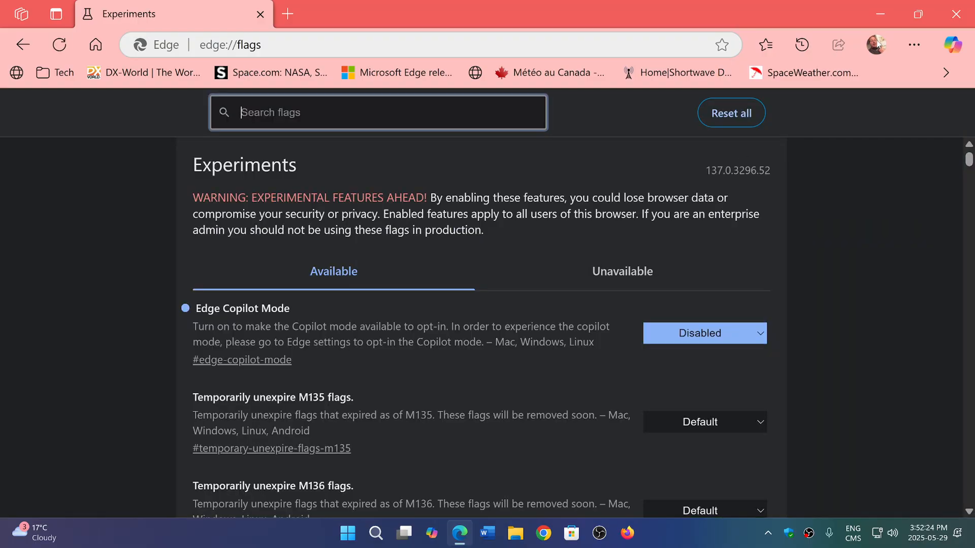
pyautogui.click(876, 44)
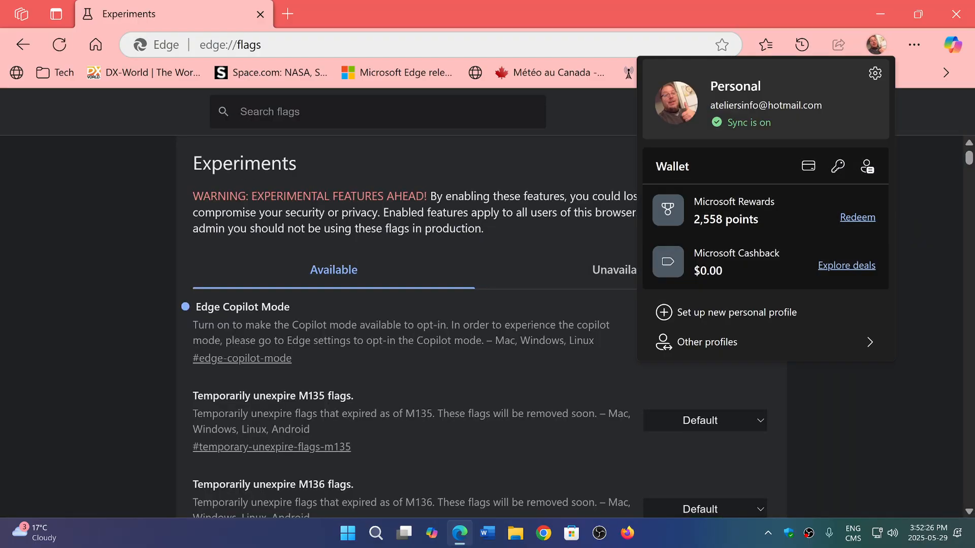
pyautogui.moveTo(844, 463)
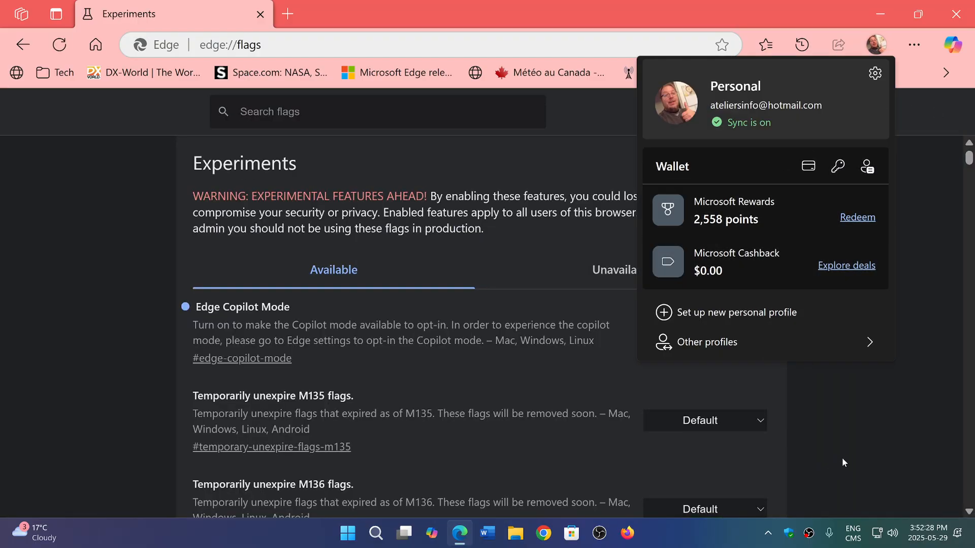
pyautogui.moveTo(862, 447)
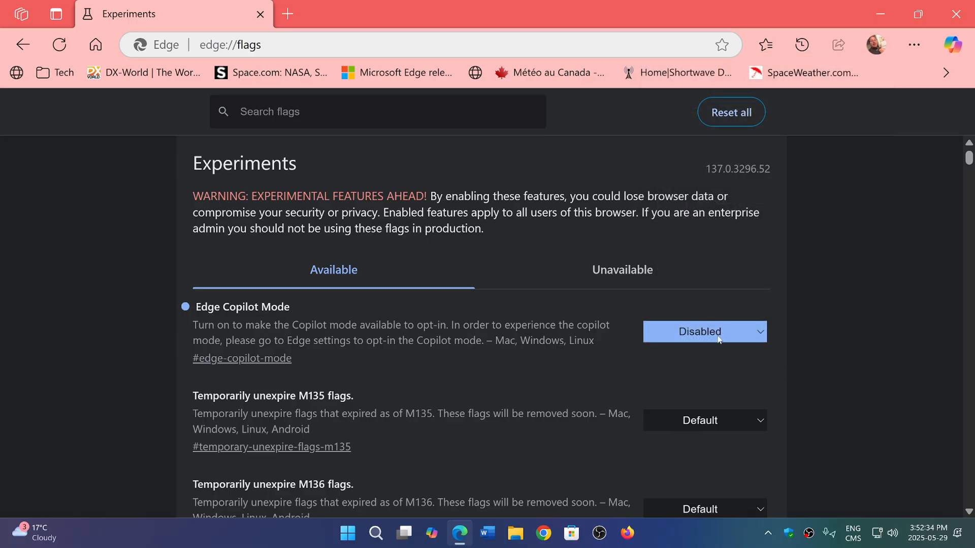
# Set the Edge Copilot Mode flag back to Enabled and restart the browser
pyautogui.click(705, 332)
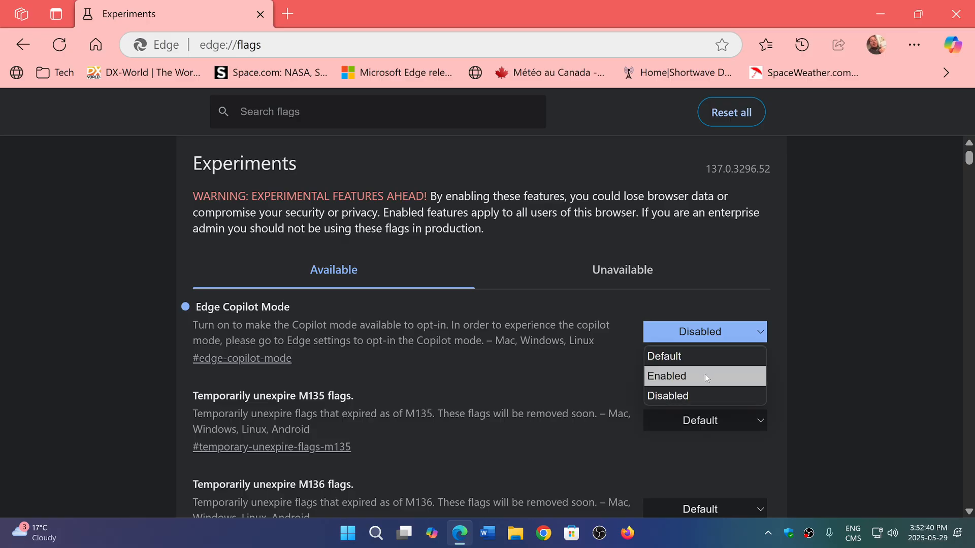
pyautogui.click(667, 376)
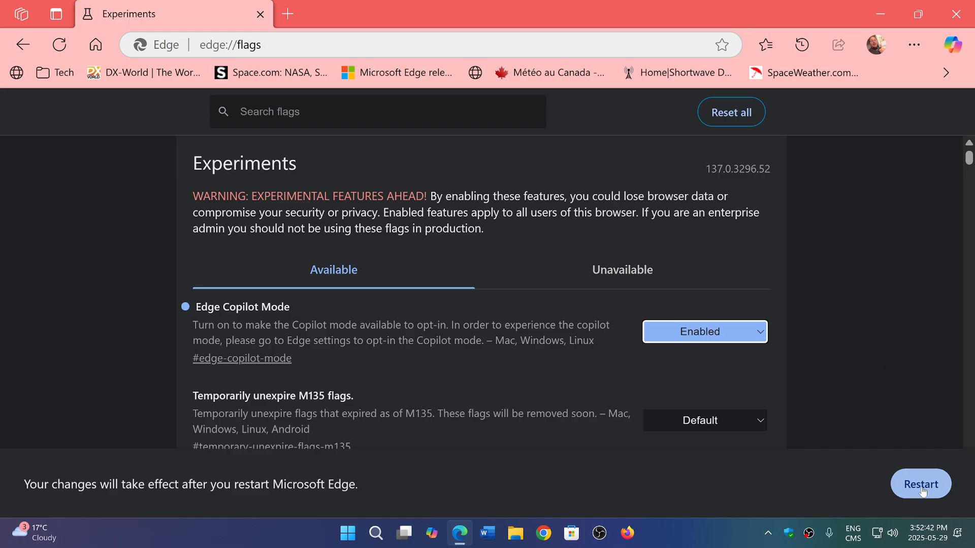
pyautogui.click(876, 44)
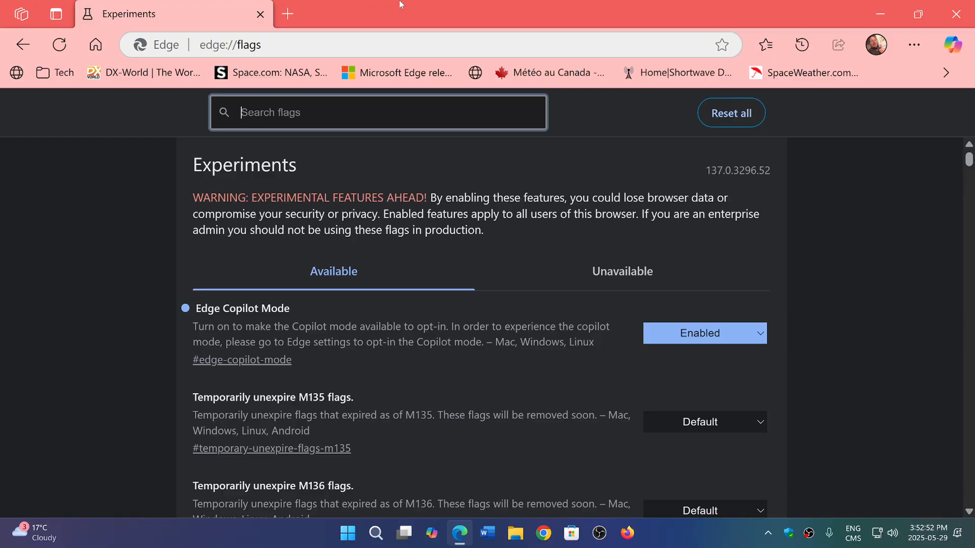
pyautogui.moveTo(487, 280)
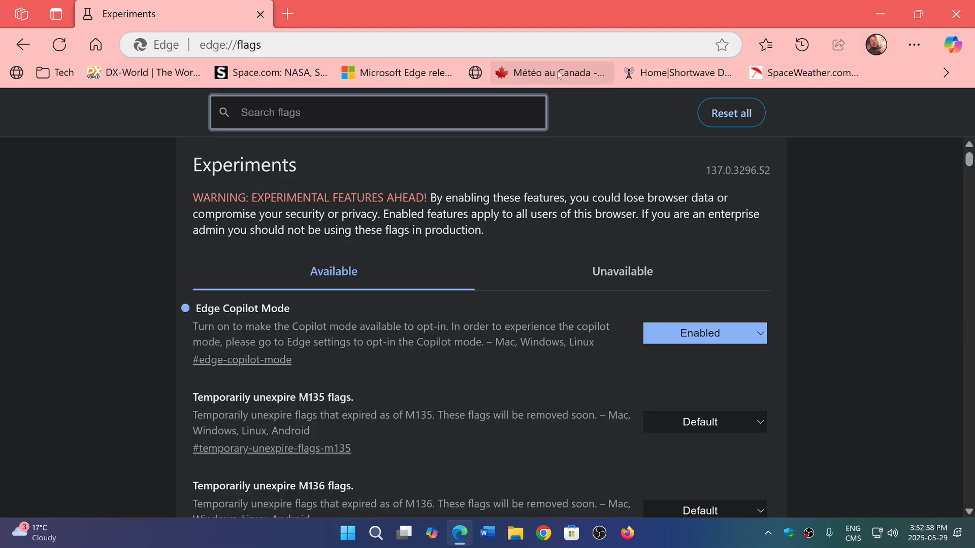
pyautogui.moveTo(549, 73)
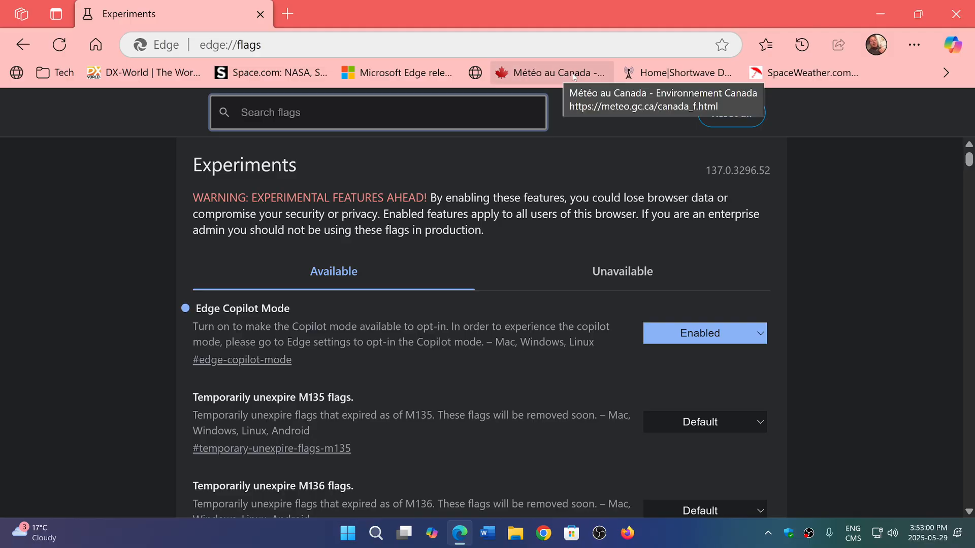
# Open the Météo au Canada bookmark and scroll to its city conditions table
pyautogui.click(550, 73)
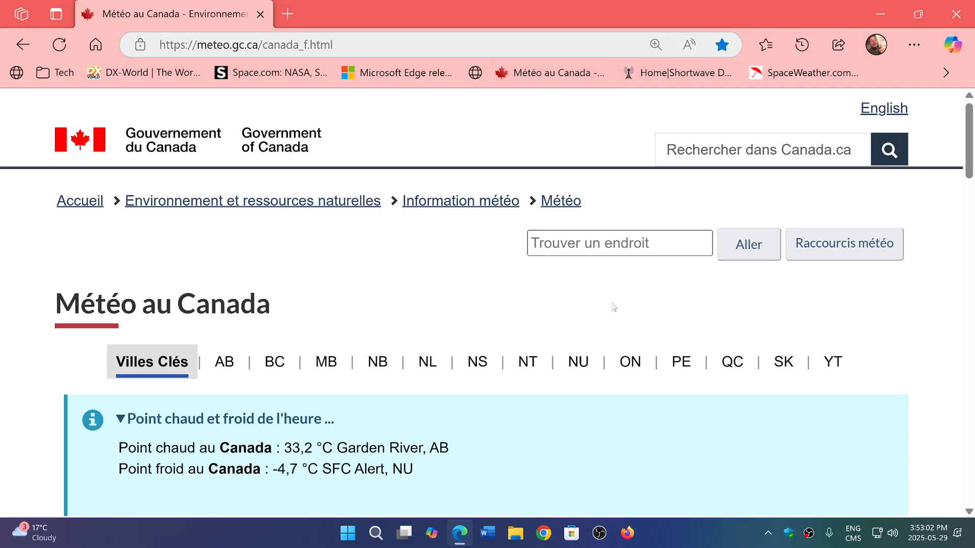
pyautogui.scroll(-3)
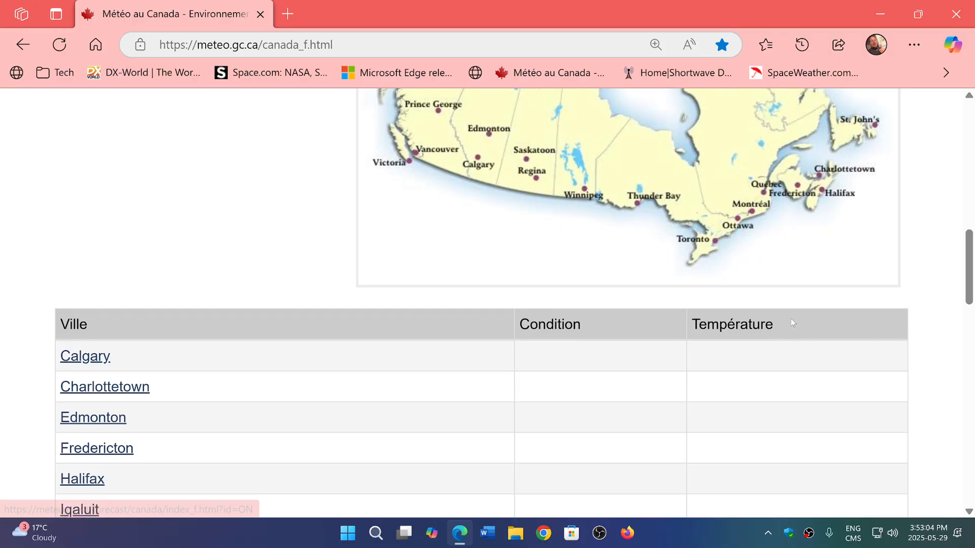
pyautogui.scroll(-3)
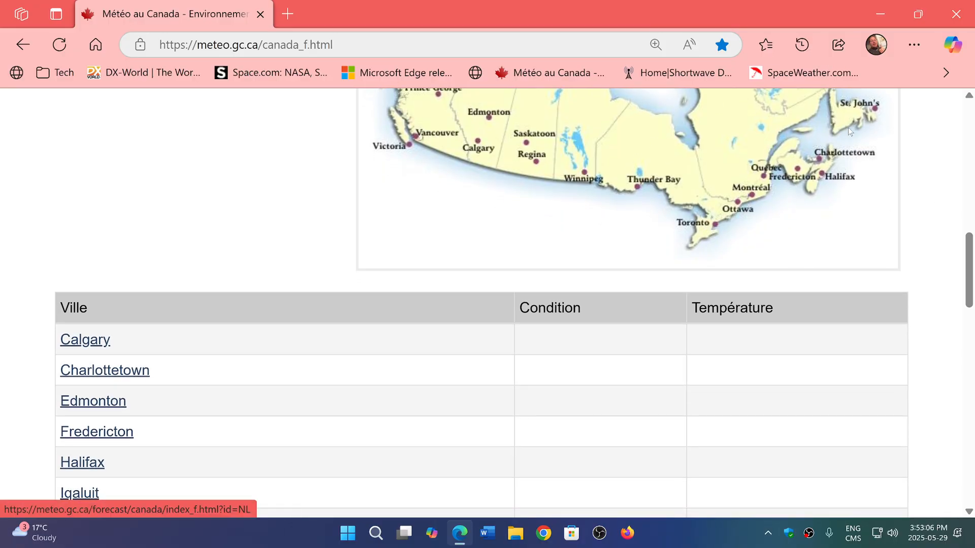
pyautogui.moveTo(752, 354)
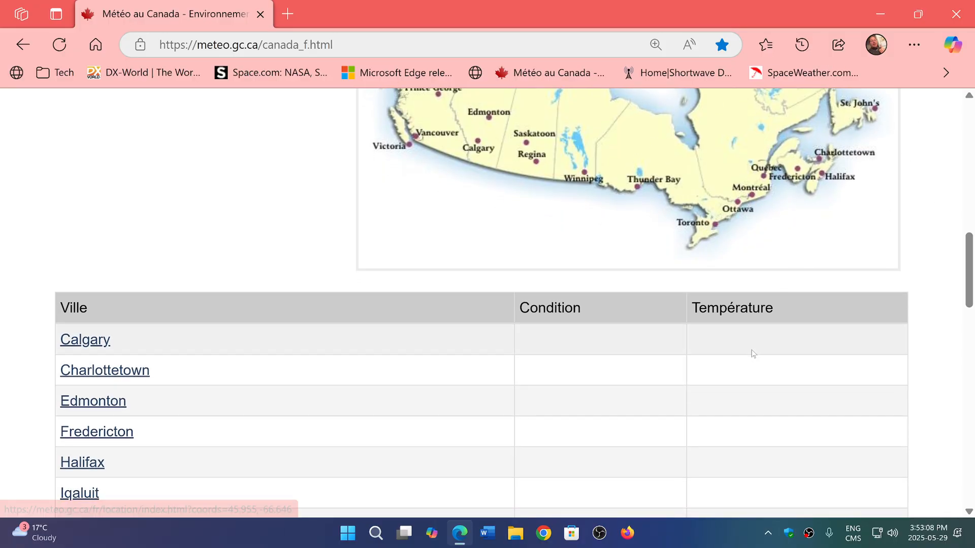